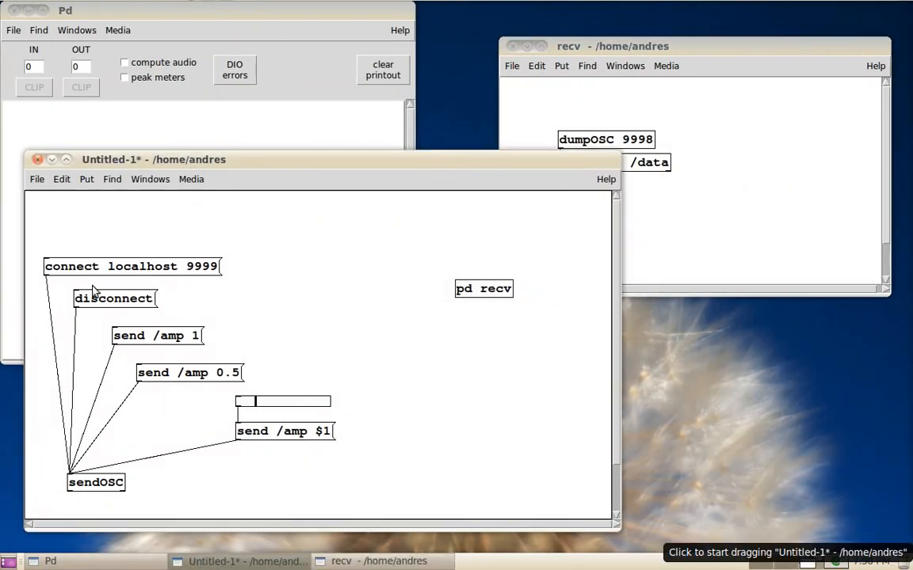
mouse_move(185, 279)
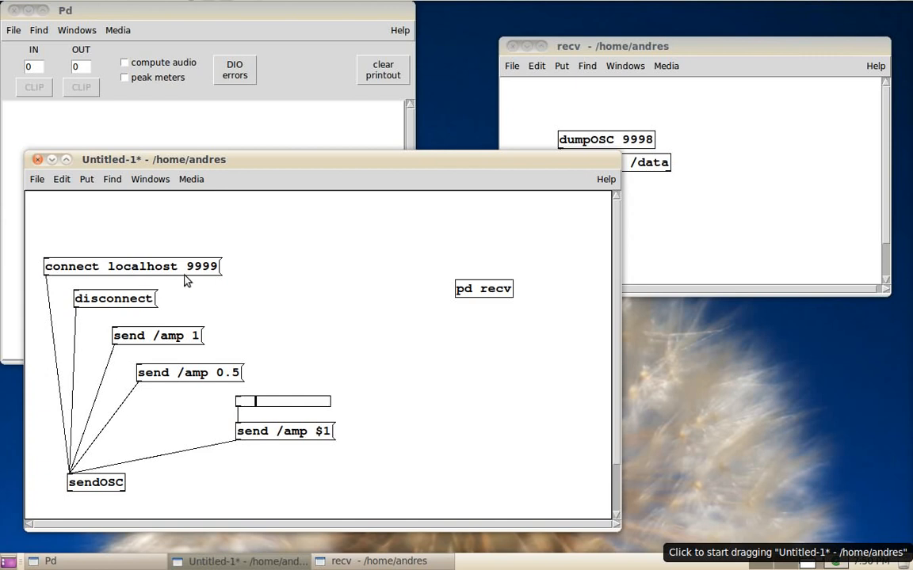
mouse_move(193, 361)
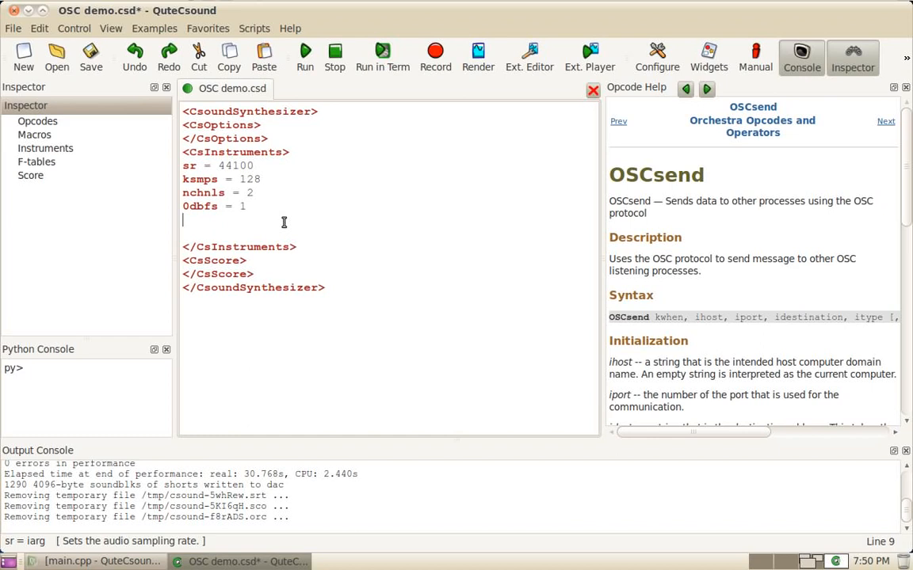
Step: Add an empty instr 1 … endin block in the orchestra section
text(instr)
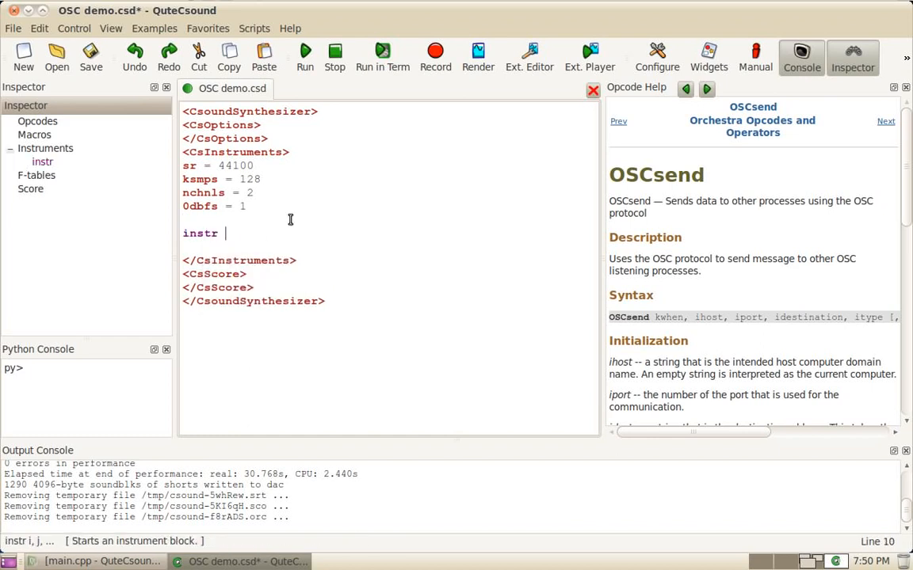
text(1)
text(endin)
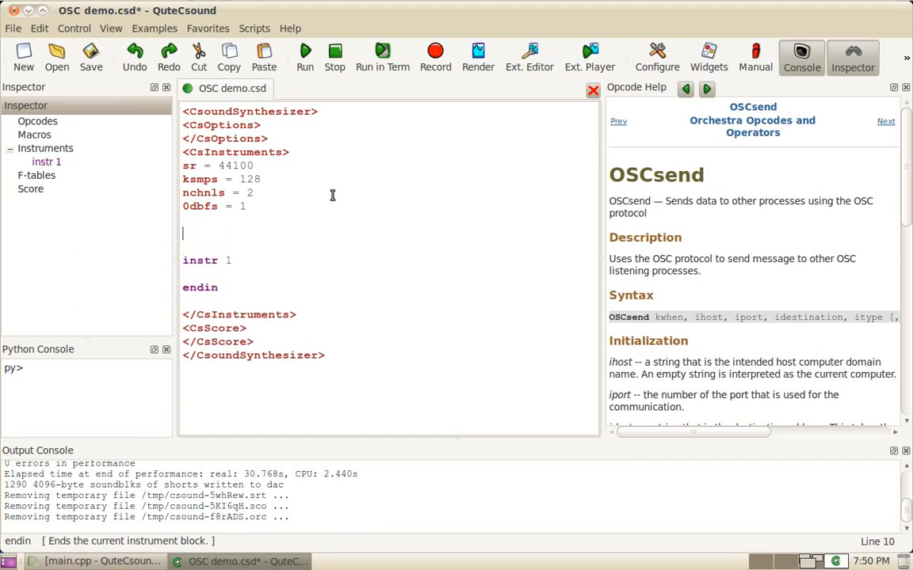
Step: Add a global 'giosc1 OSCinit 9999' line above instr 1 to open an OSC listener on port 9999
text(OS)
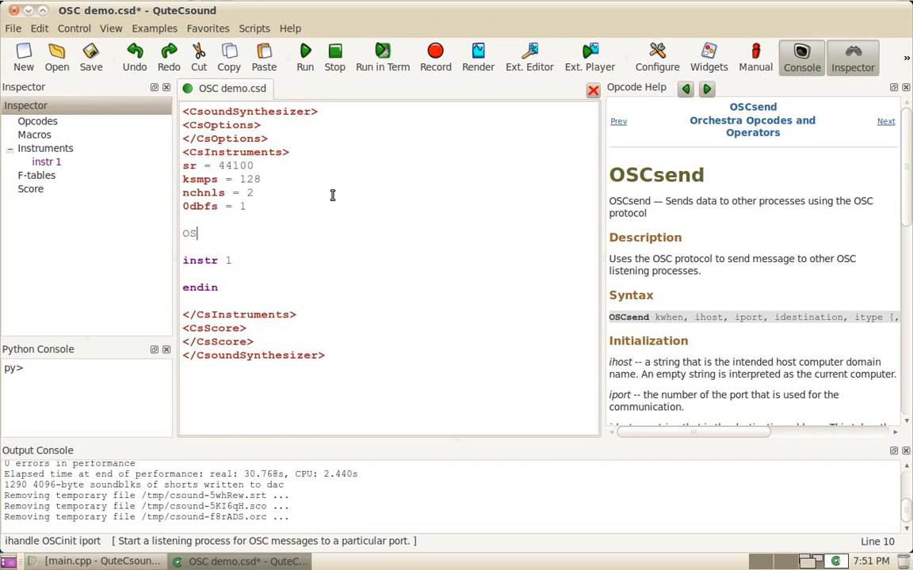
text(handle OSCinit iport)
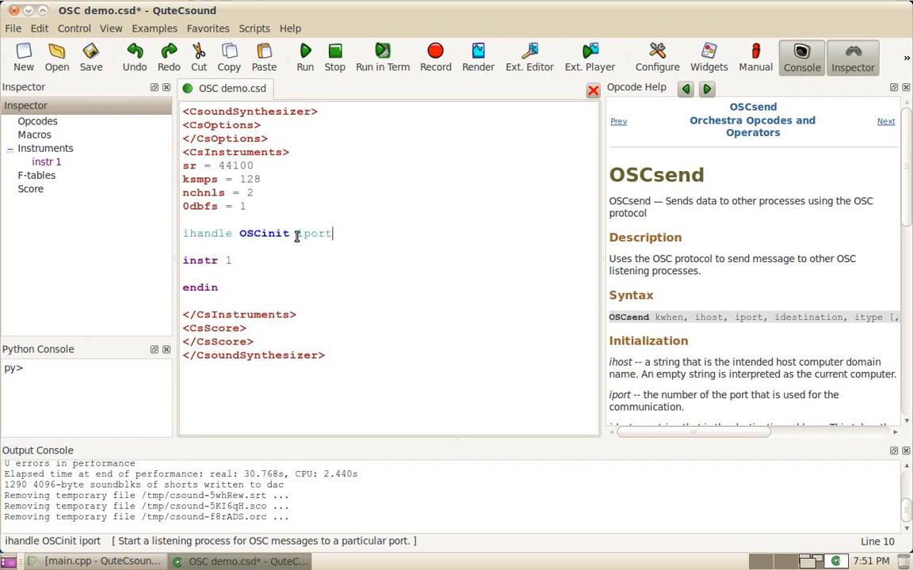
double_click(314, 233)
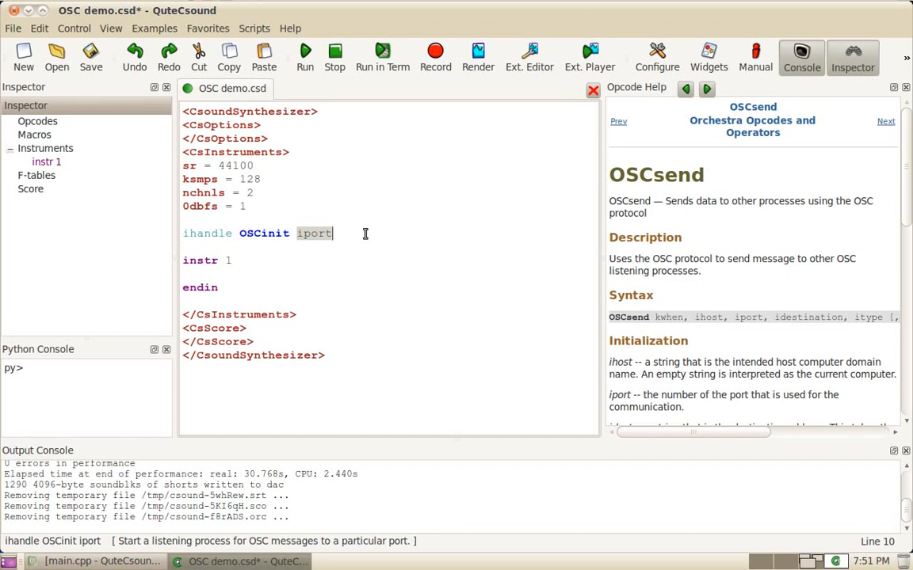
text(9999)
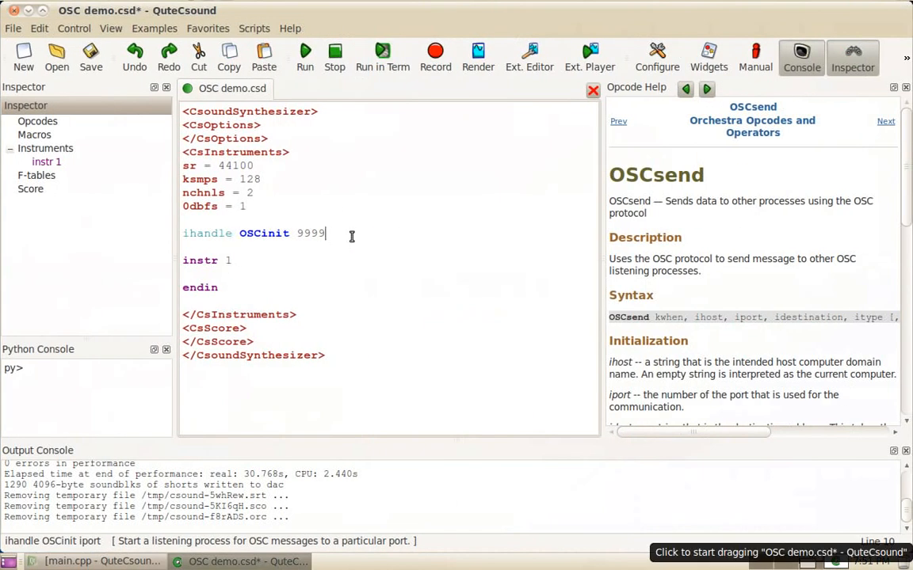
double_click(211, 233)
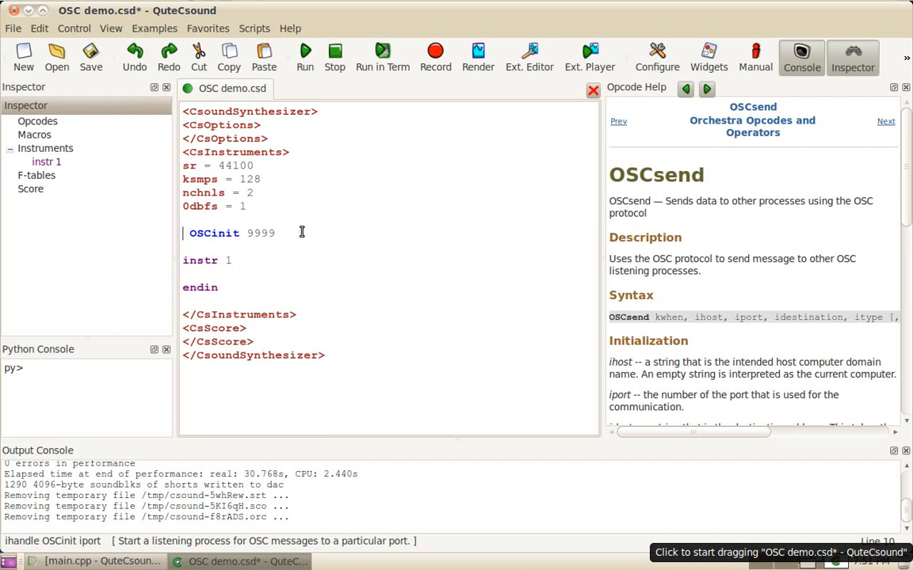
text(gi)
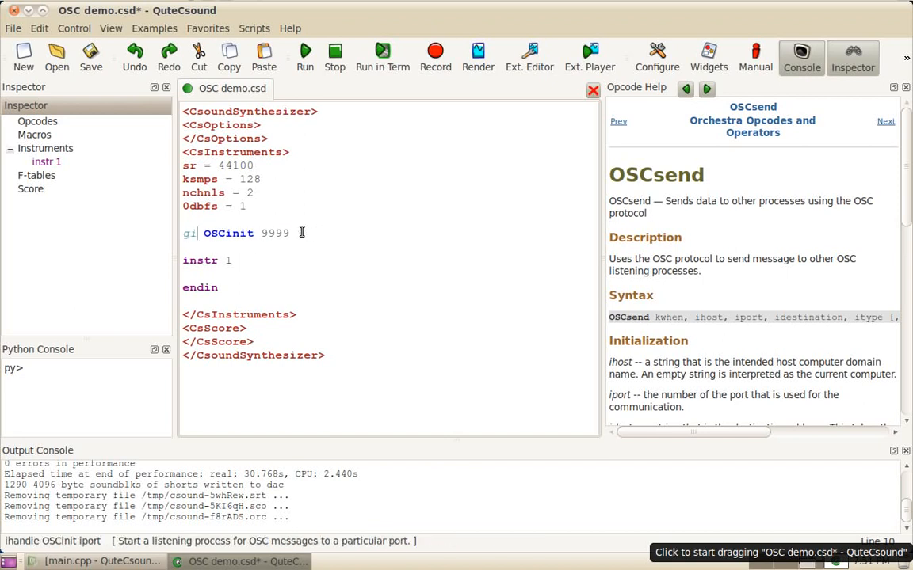
text(oscl)
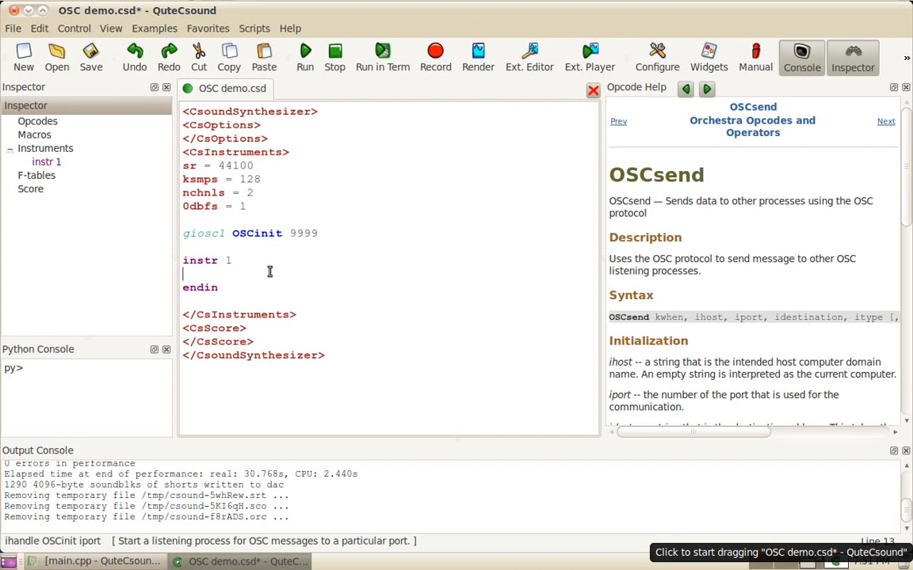
Step: Add 'kans OSClisten giosc1, "/amp", "f"' inside instr 1 to listen for a float on /amp
text(O)
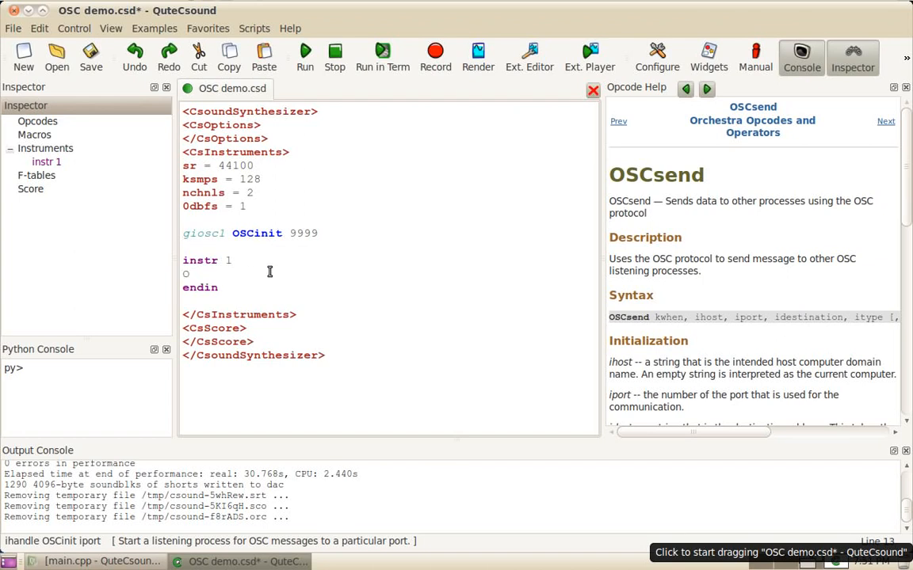
text(SClisten giosc1, idest, itype [, xdata1, xdata2, ...)
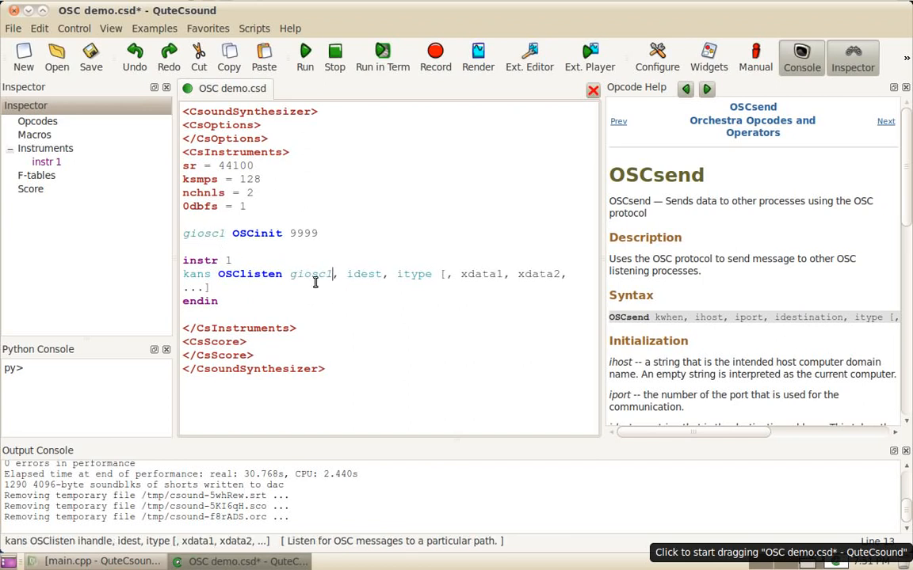
double_click(365, 273)
text(")
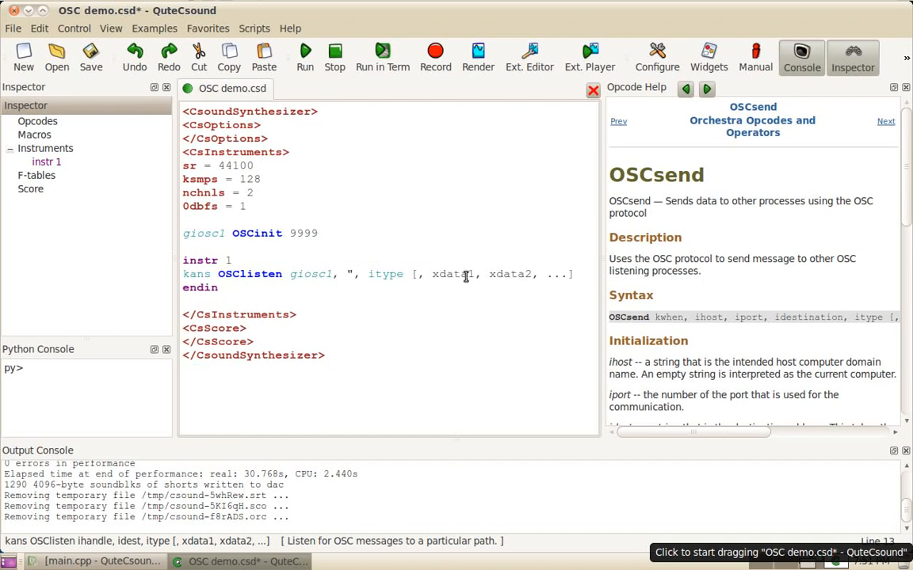
text(/amp")
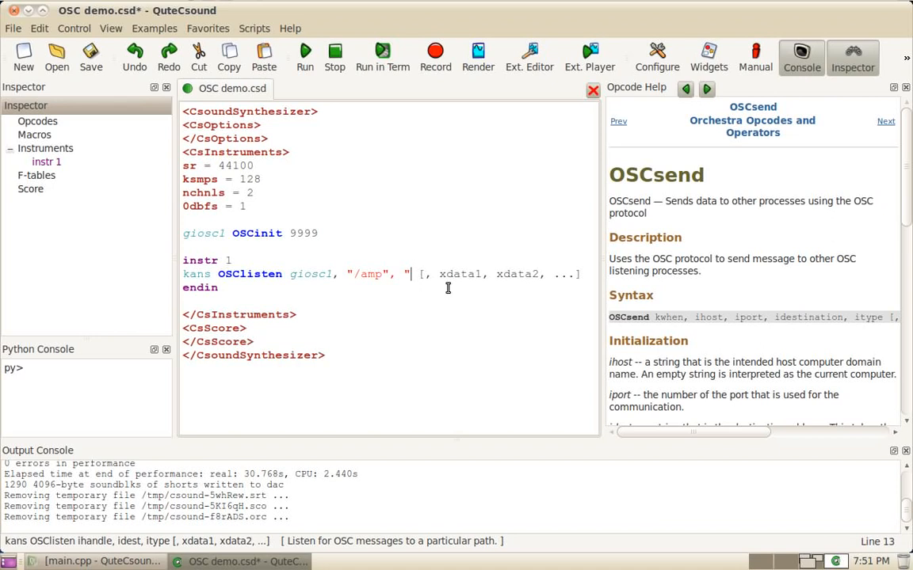
text(f")
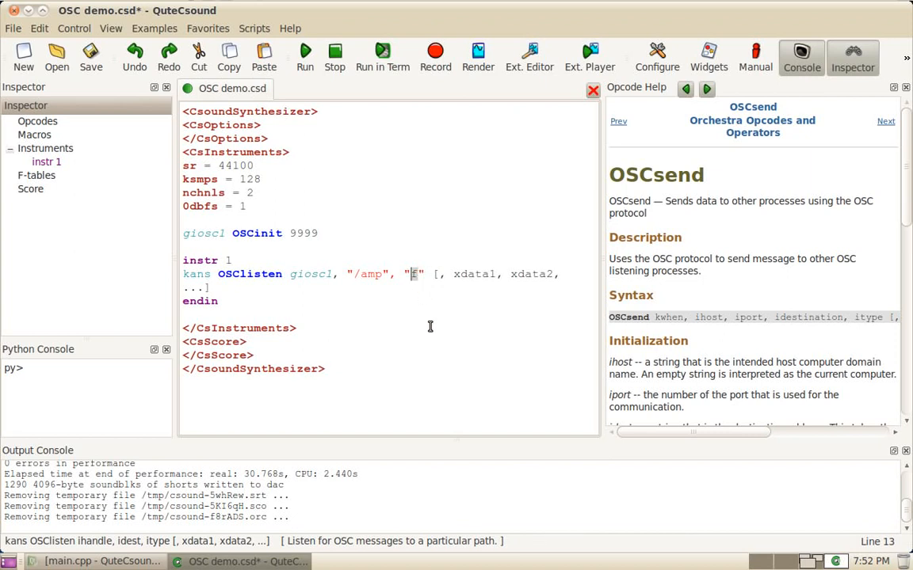
mouse_move(405, 297)
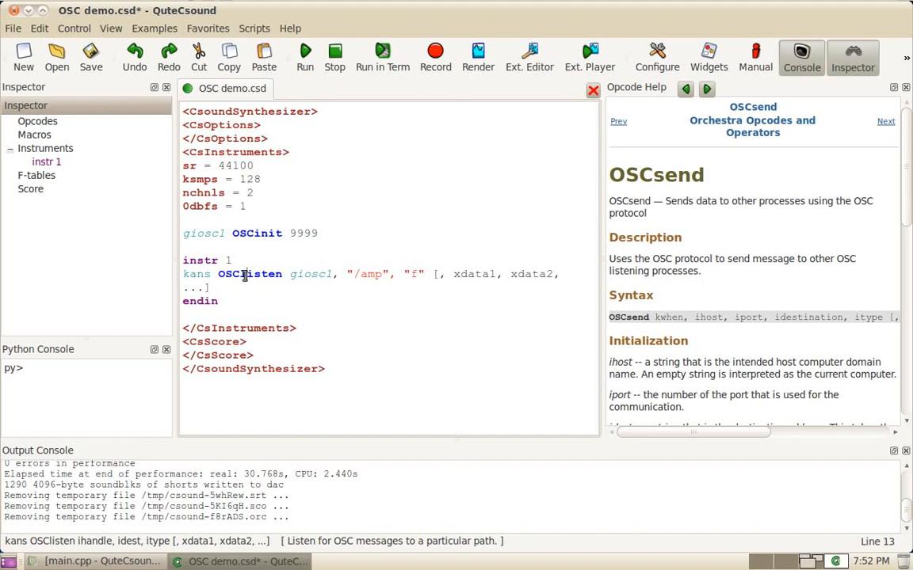
mouse_move(262, 294)
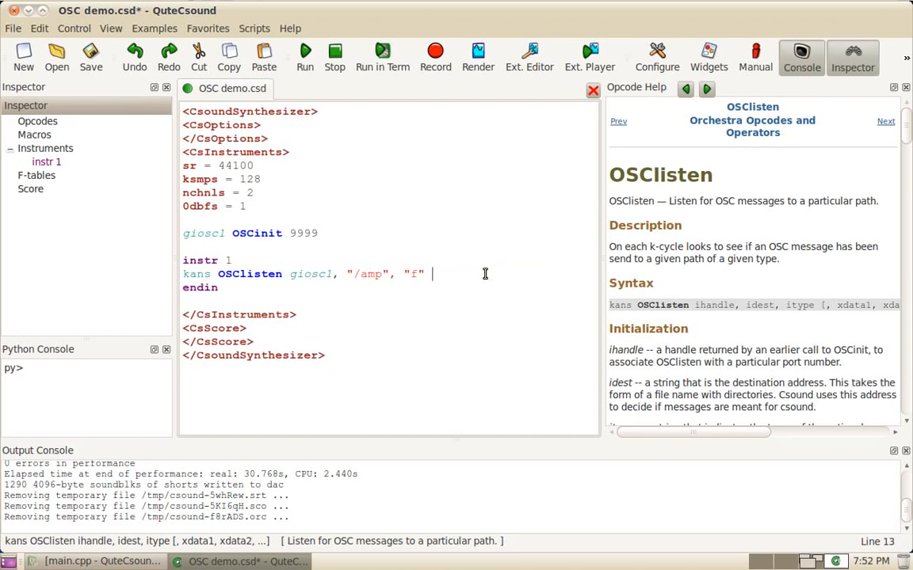
Step: Store the received /amp value in kamp and initialise kamp to 0 above the OSClisten line
text(,)
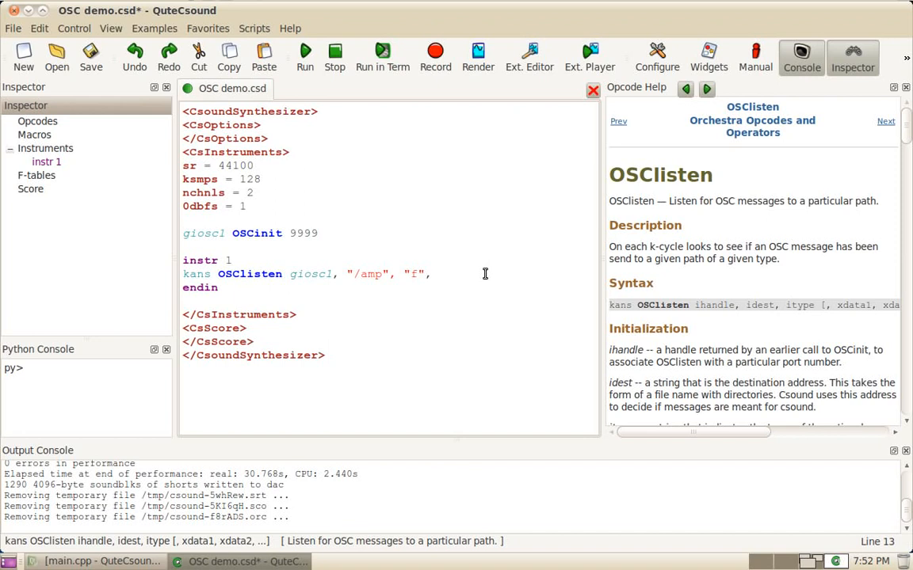
text(kamp)
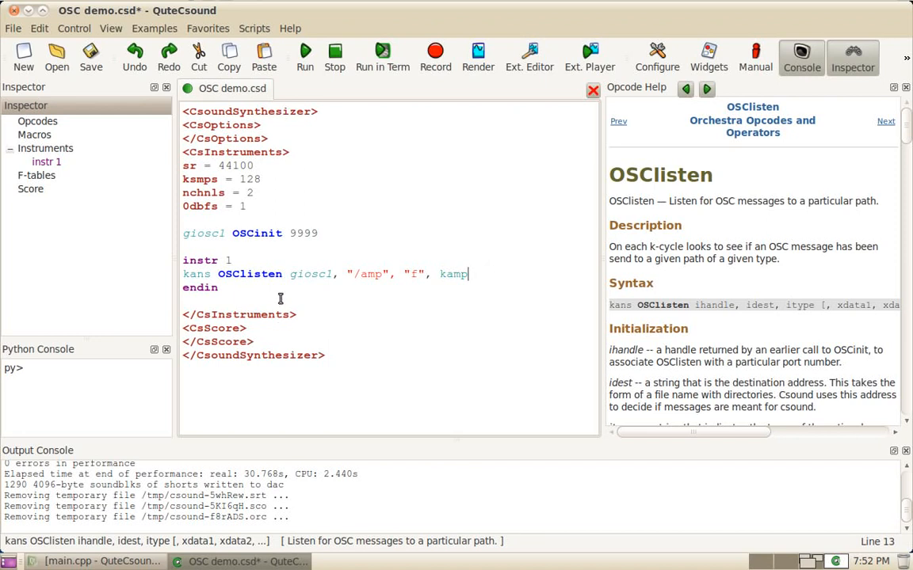
double_click(454, 274)
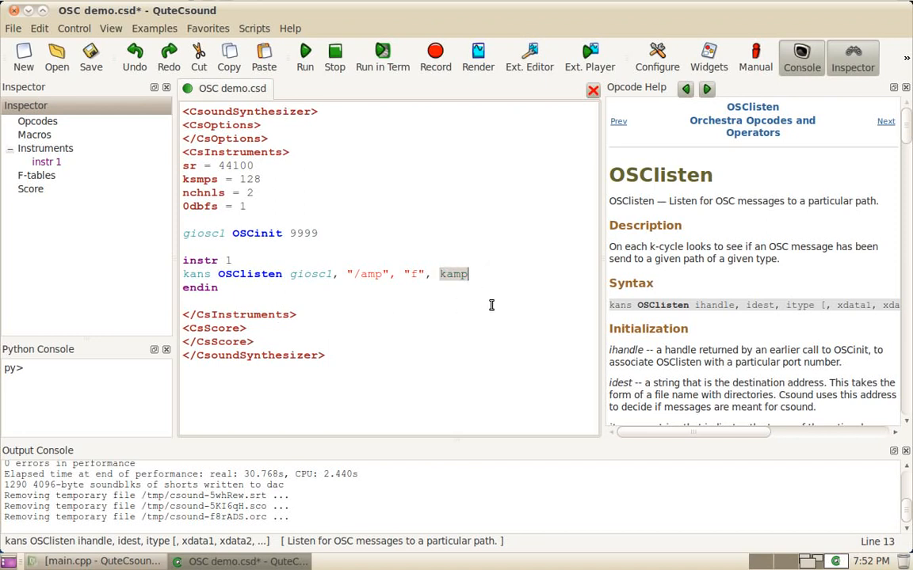
mouse_move(440, 306)
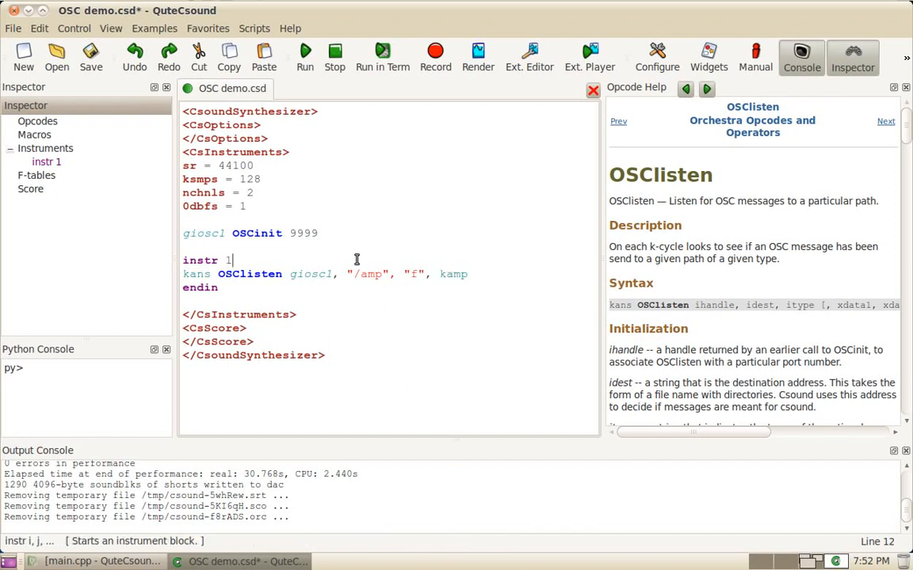
text(kamp init 0)
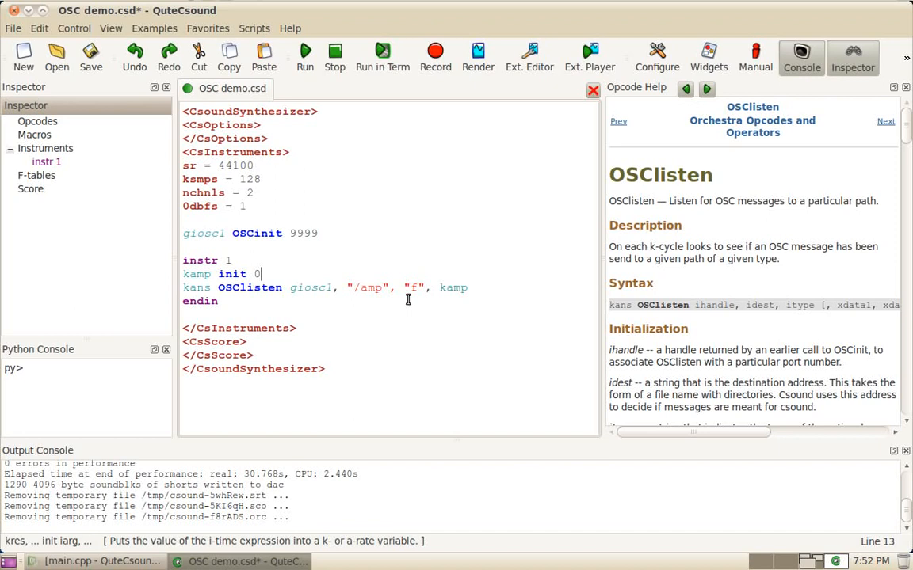
Step: Add 'aosc oscil kamp, 440, 1' below the OSClisten line
click(471, 289)
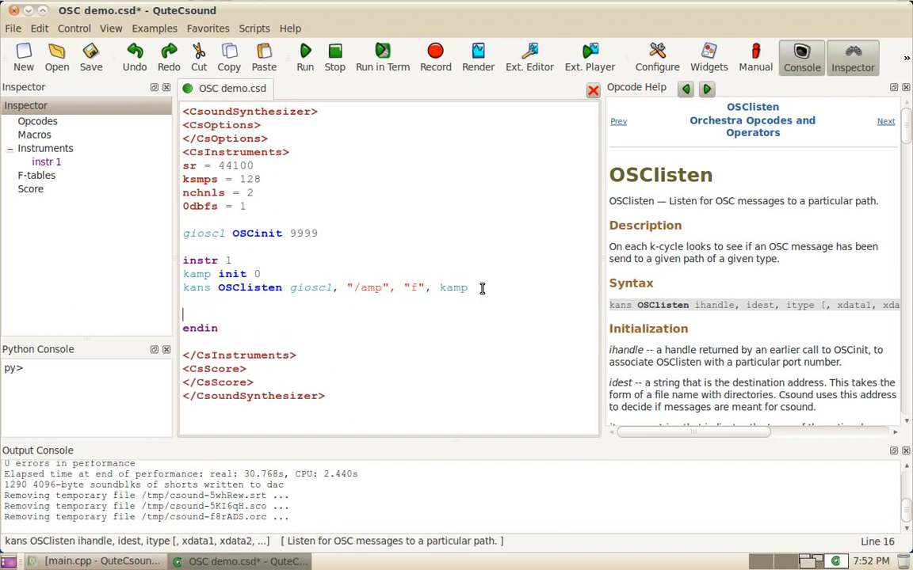
text(aosc)
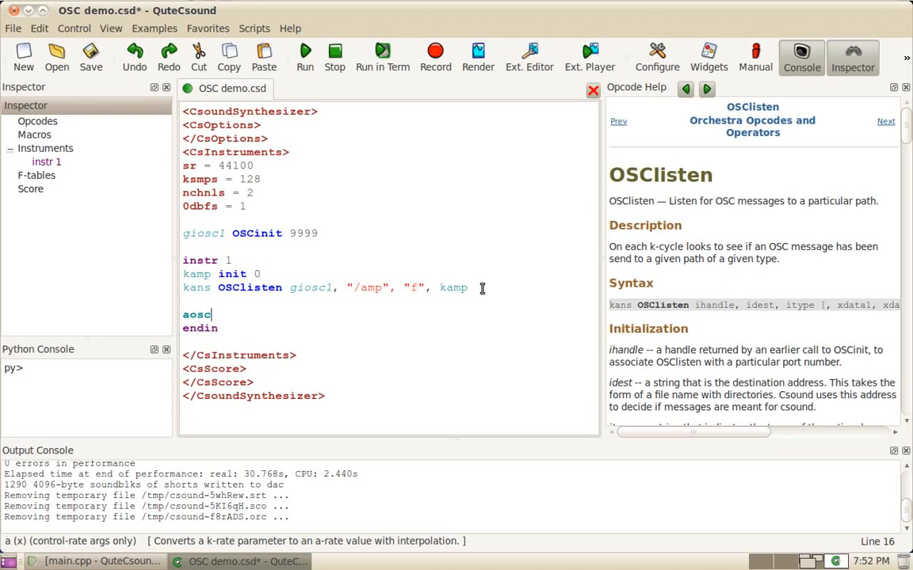
text(oscil)
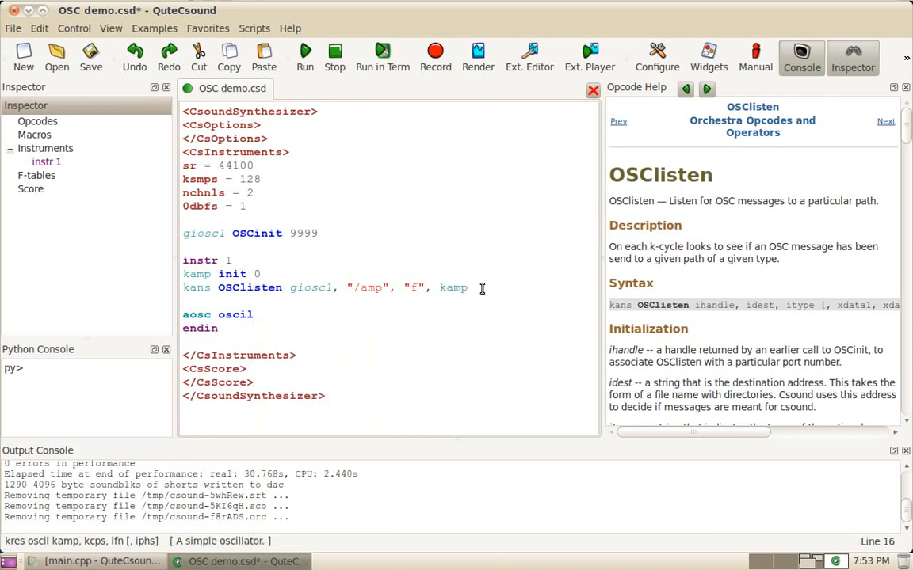
text(kamp,)
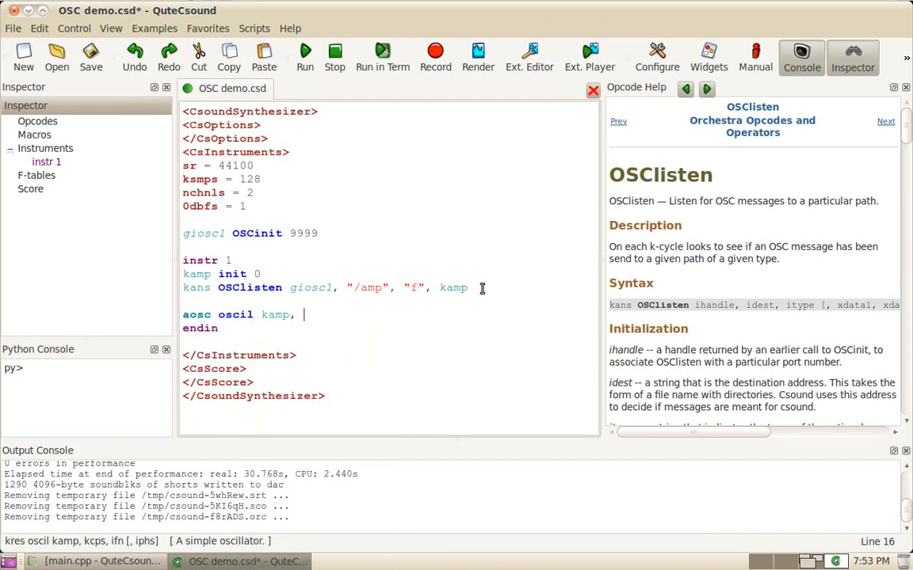
text(440, 1)
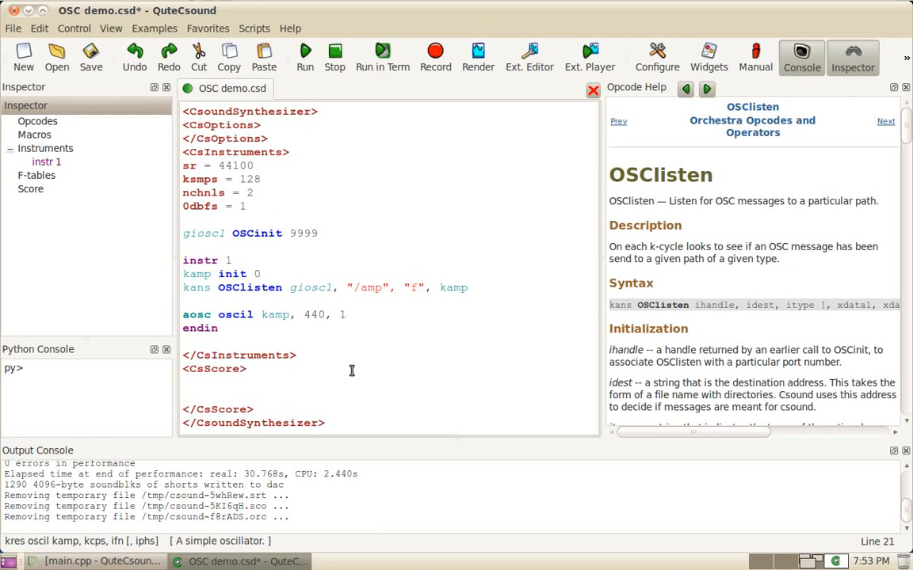
Step: Write the score: sine table 'f 1 0 1024 10 1' and a 300-second 'i 1 0 300' event
text(f 1 0 1)
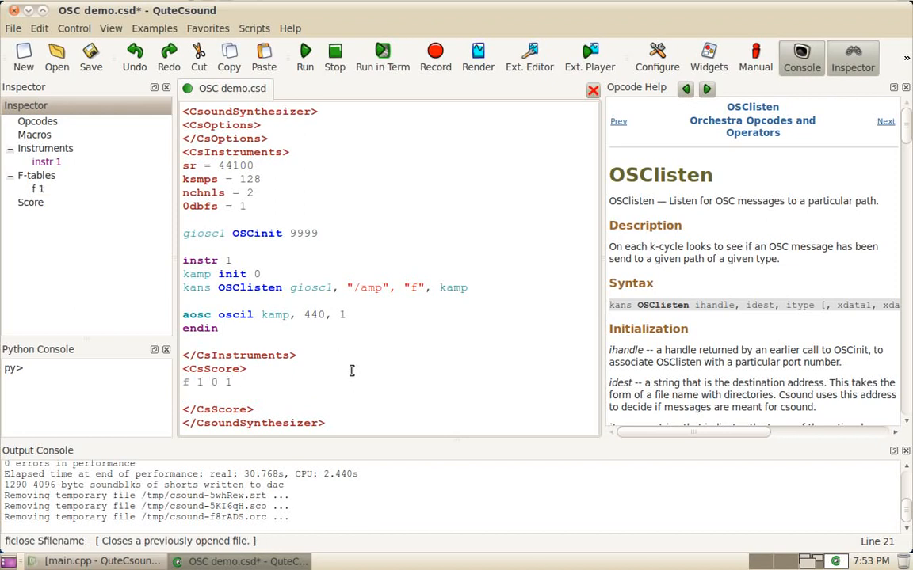
text(024 10 1)
text(i)
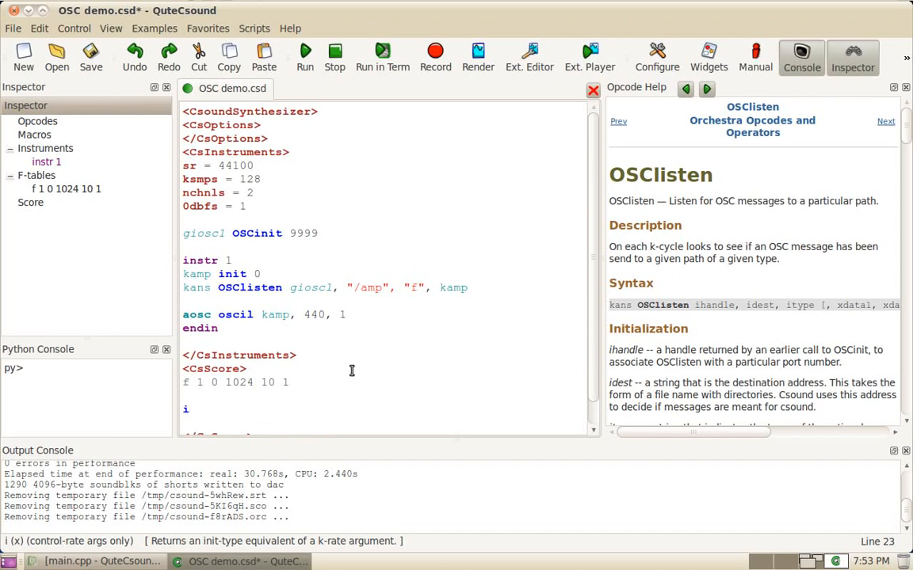
text(1 0 30)
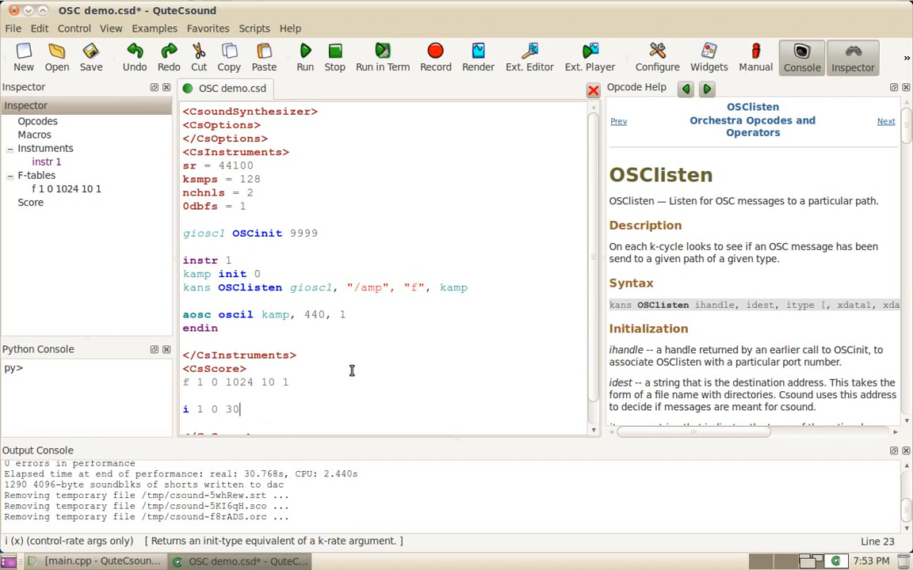
text(0)
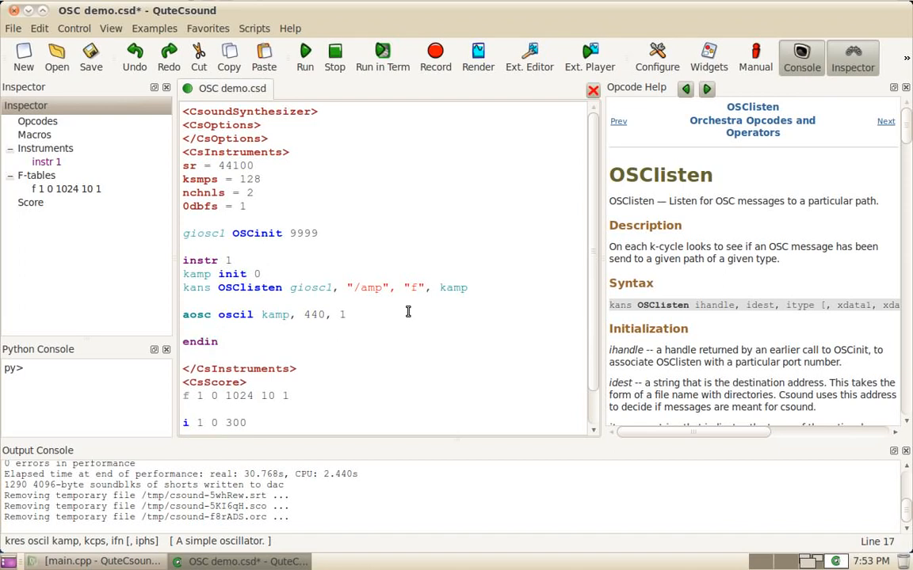
Step: Output aosc on both channels with 'outs aosc, aosc' and start performing the listener file
text(outs)
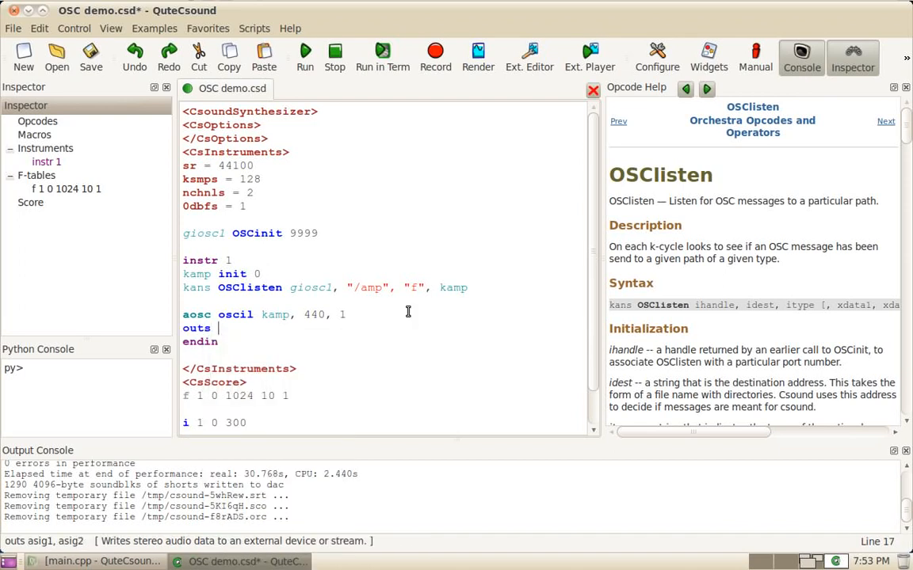
text(aosc, oa)
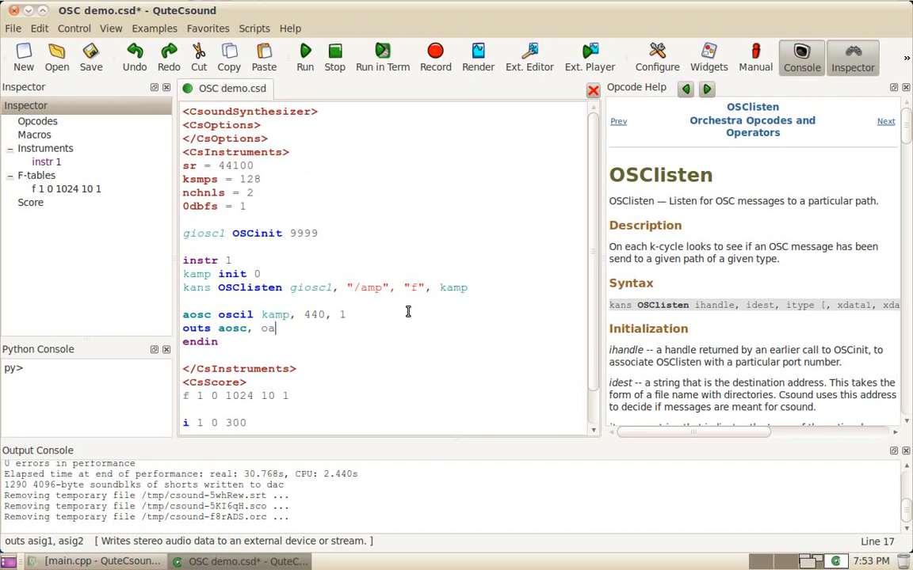
text(osc)
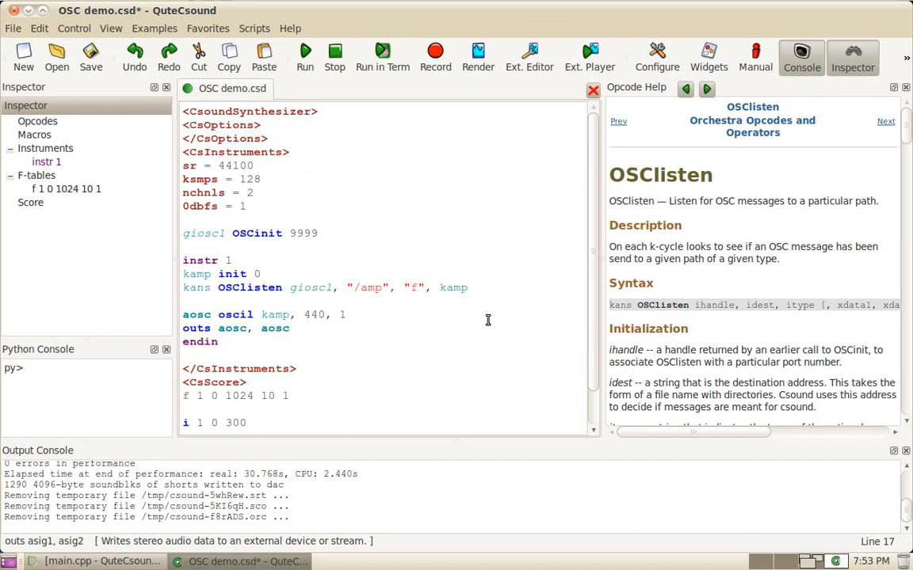
click(304, 55)
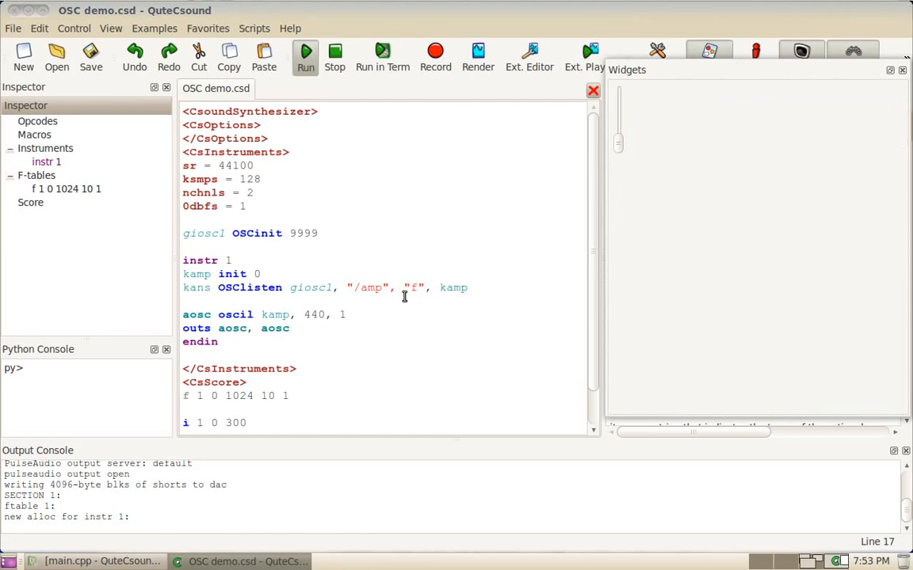
mouse_move(269, 301)
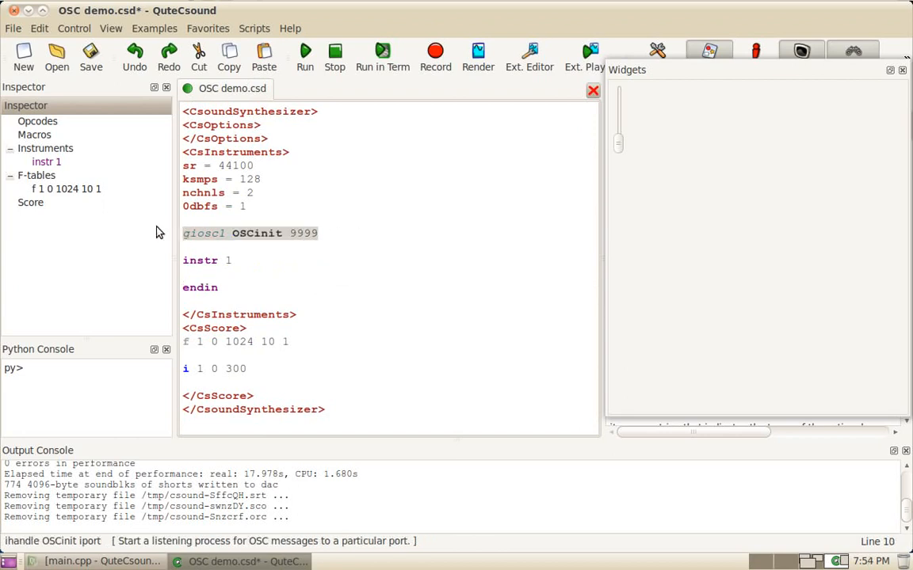
Step: Remove the OSCinit line and insert an OSCsend template in instr 1 with trigger 0
key(Delete)
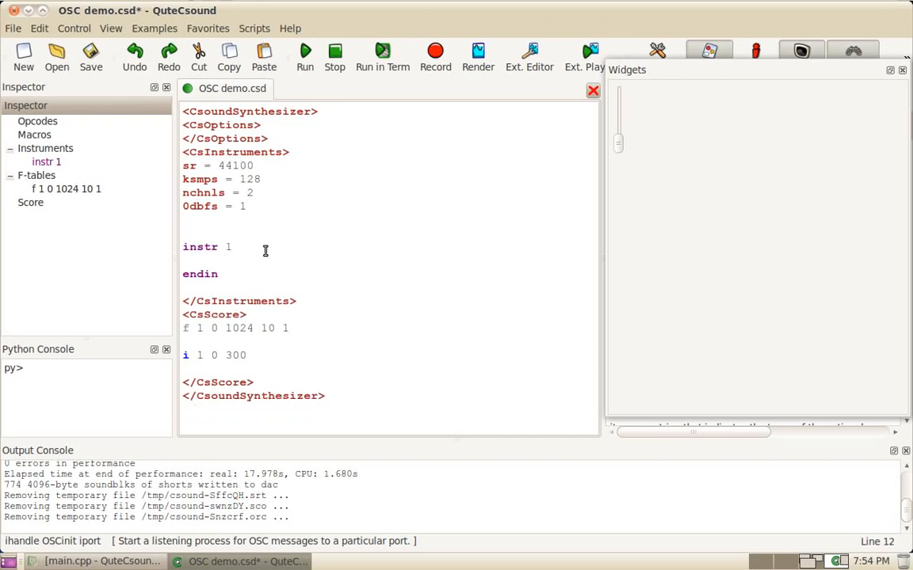
text(OSC)
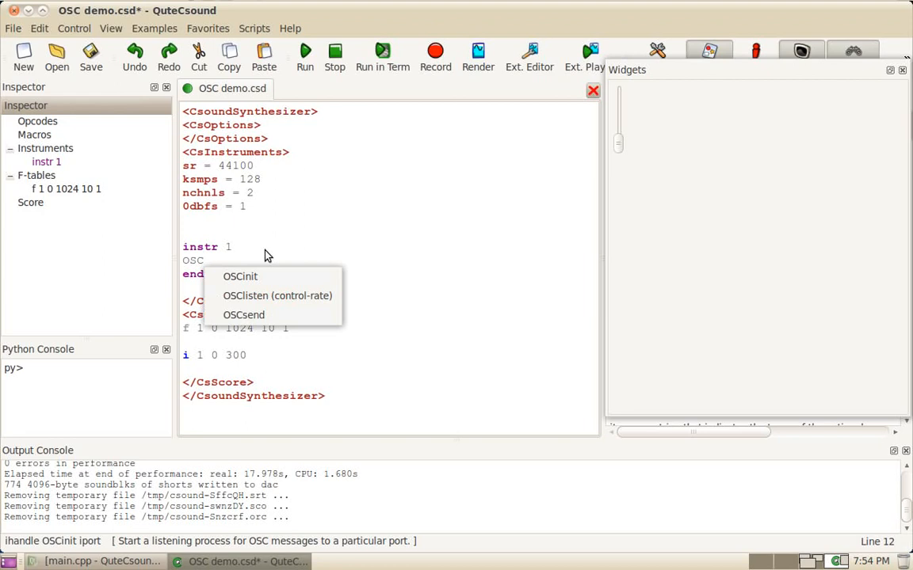
click(244, 314)
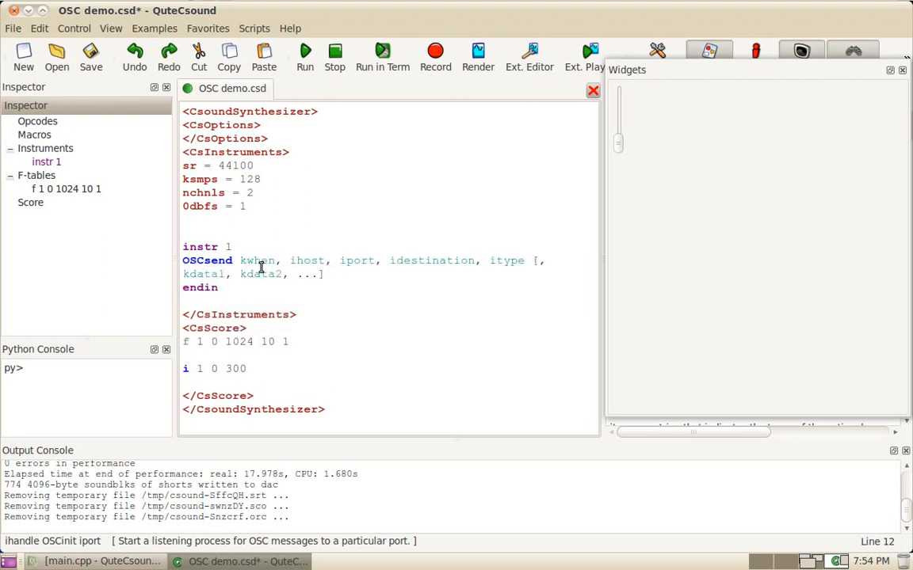
double_click(256, 260)
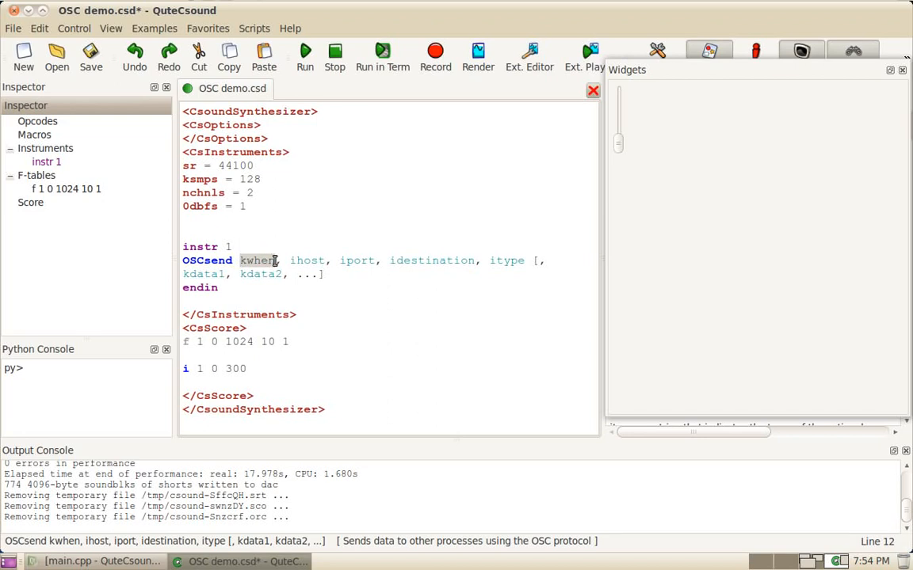
mouse_move(285, 272)
text(0)
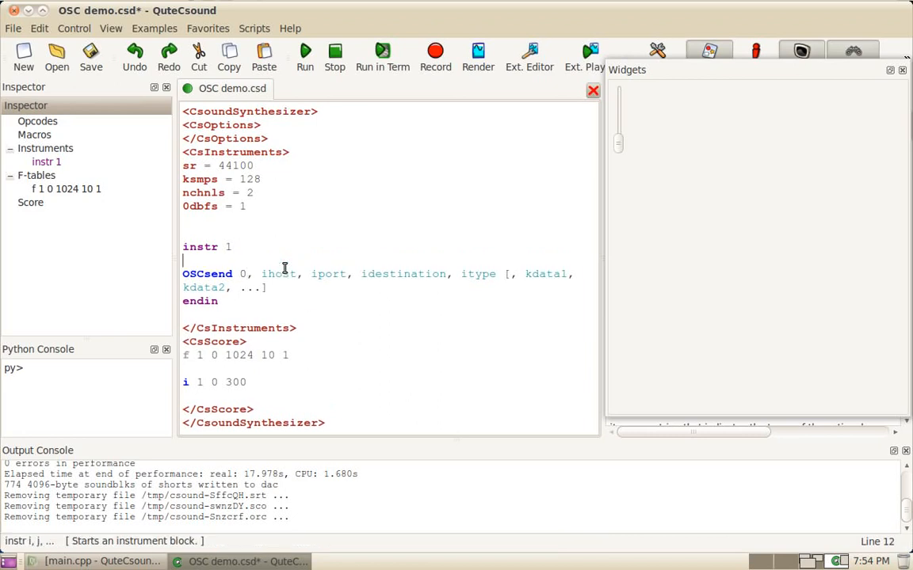
Step: Add 'kosc oscil 500, 0.1, 1' above OSCsend and use kosc as its first argument
text(ko)
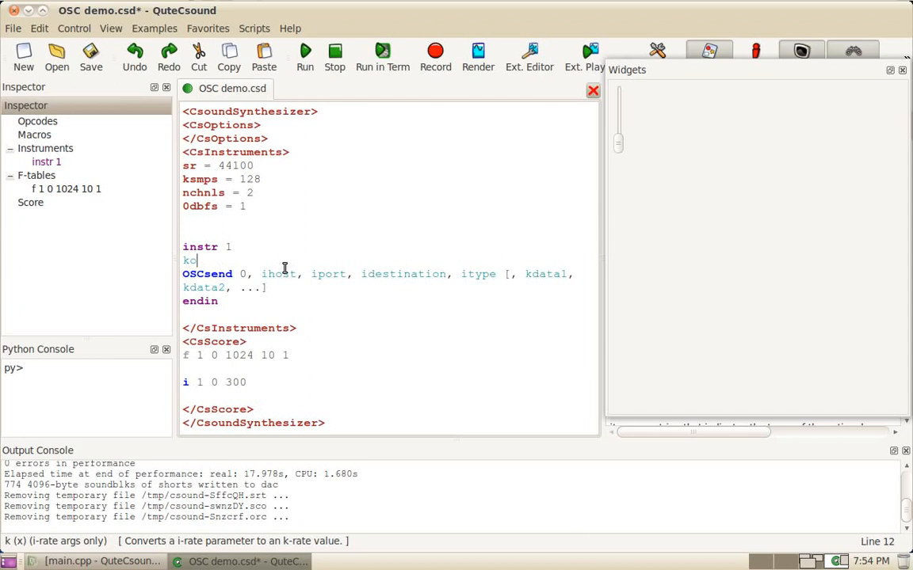
text(sc oscil)
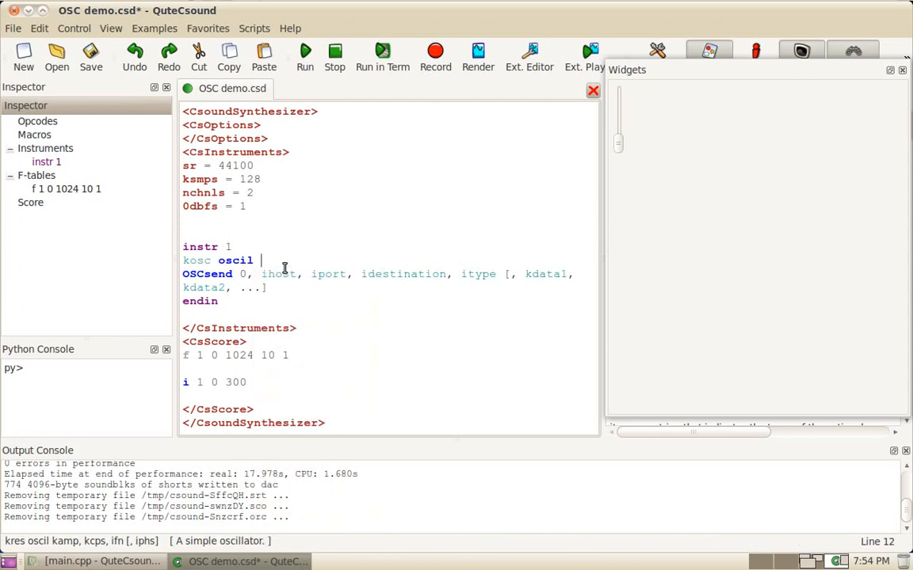
text(500,)
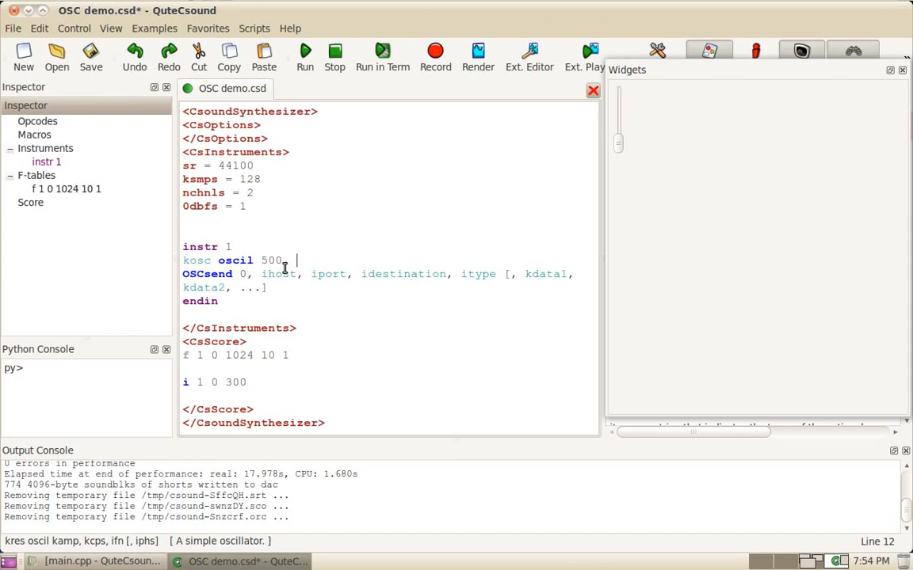
text(0.1, 1)
click(378, 274)
text(kosc)
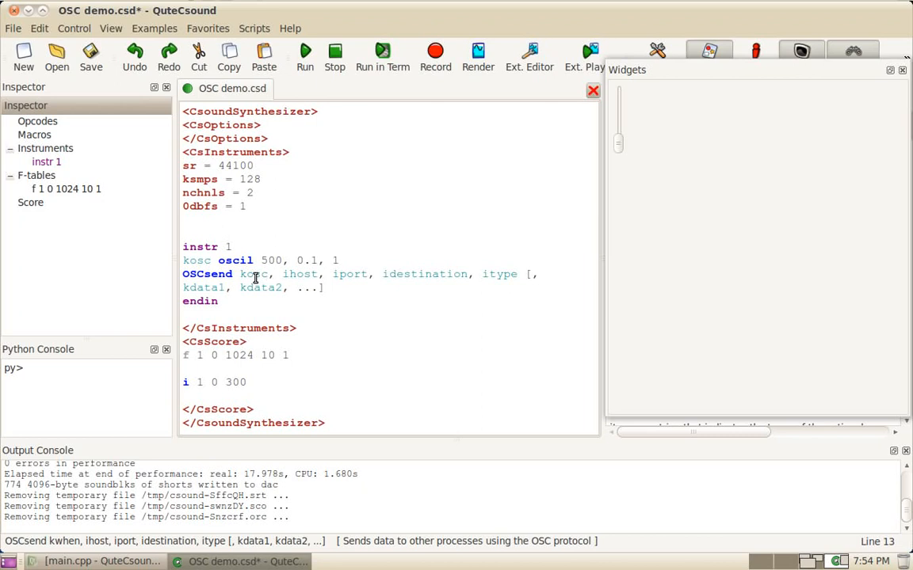
Step: Complete OSCsend with "localhost", 9998, "/data", "f", kosc, then save and run the file
double_click(300, 274)
text(")
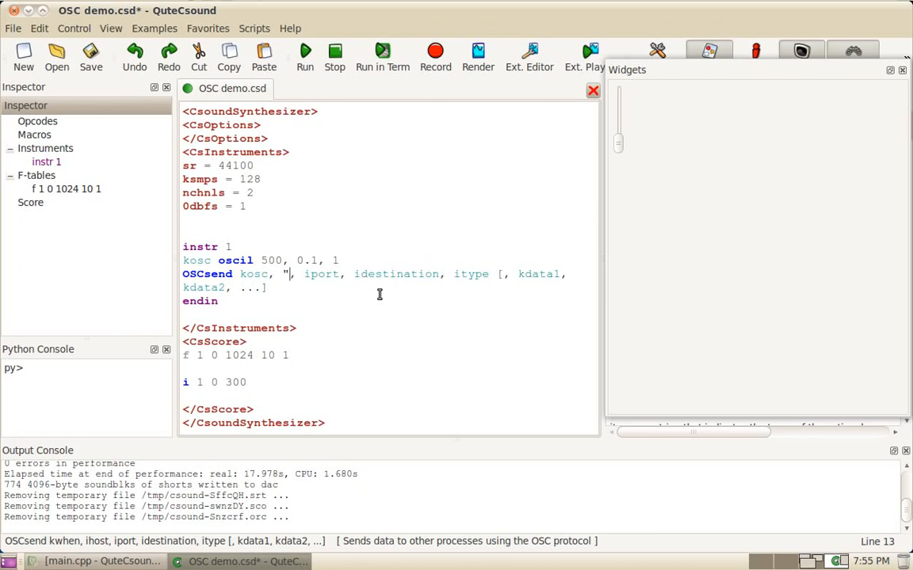
text(localhost)
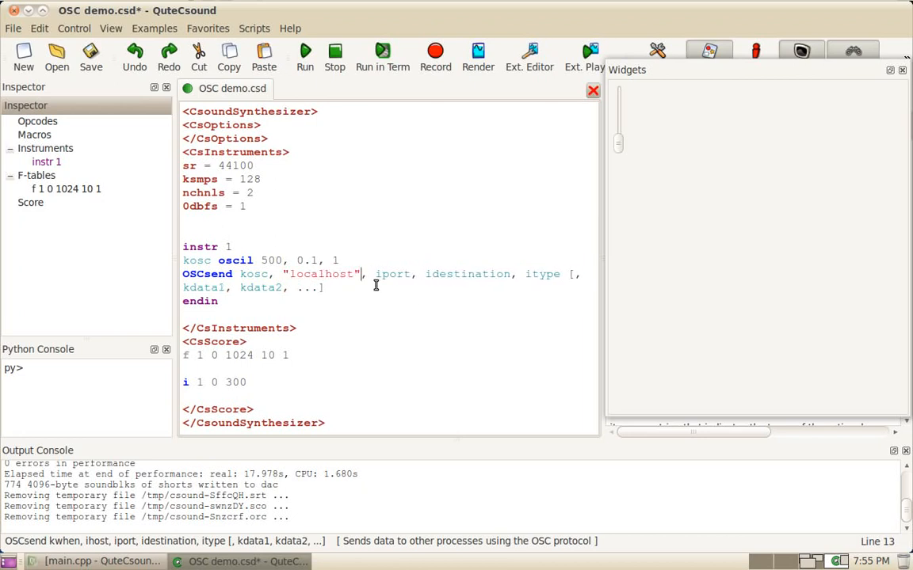
double_click(391, 274)
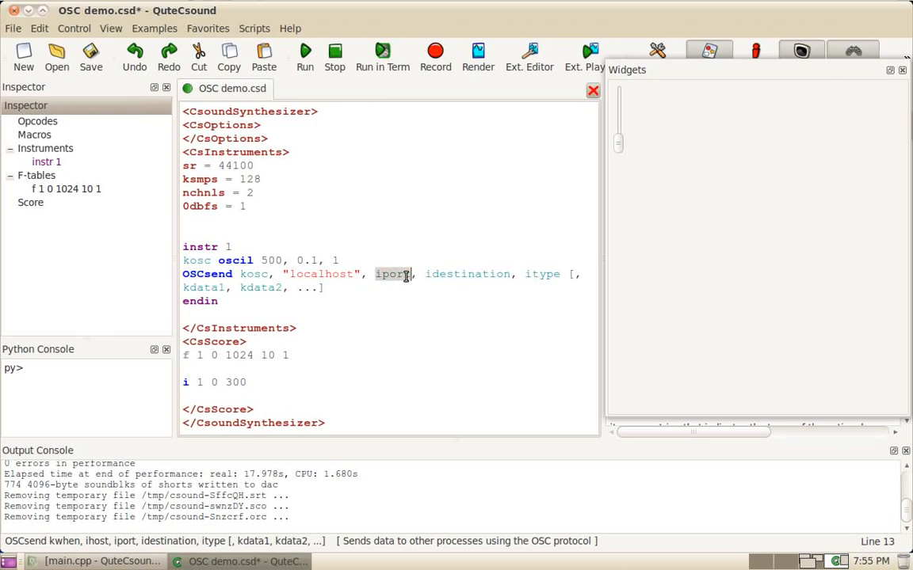
text(9998)
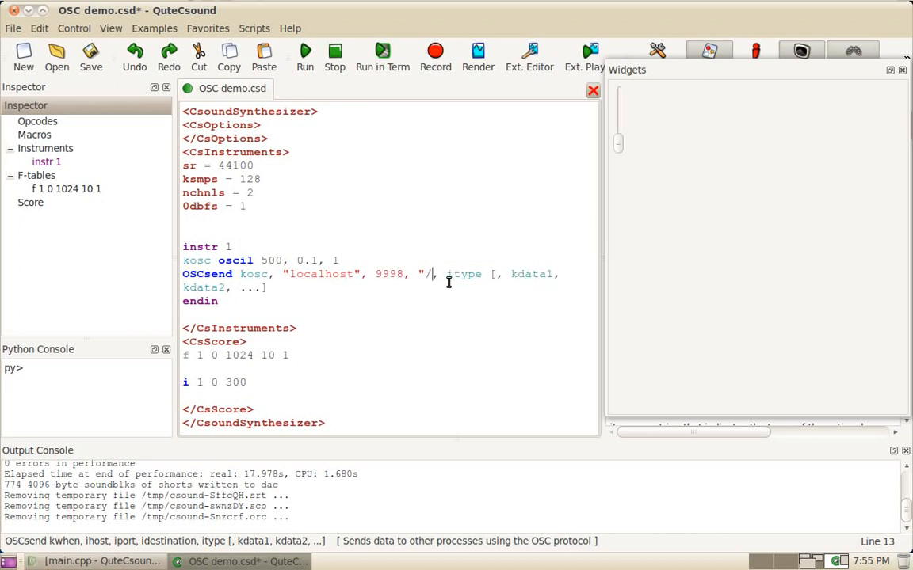
text(data)
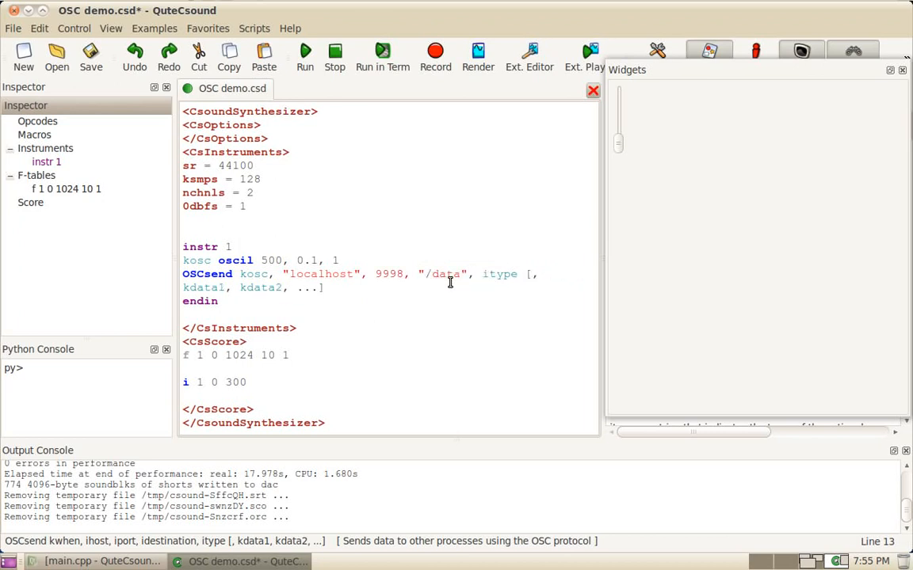
double_click(499, 274)
text("f")
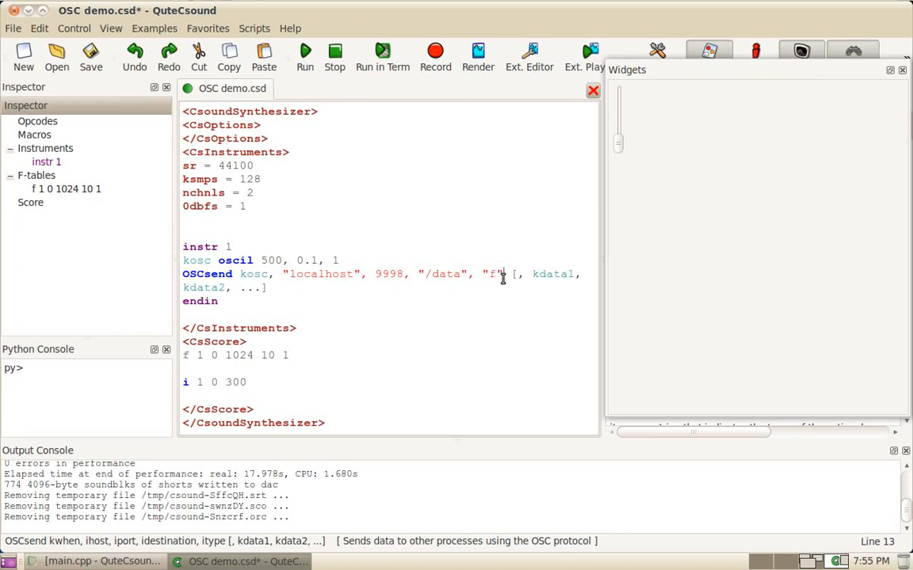
drag(504, 274, 267, 288)
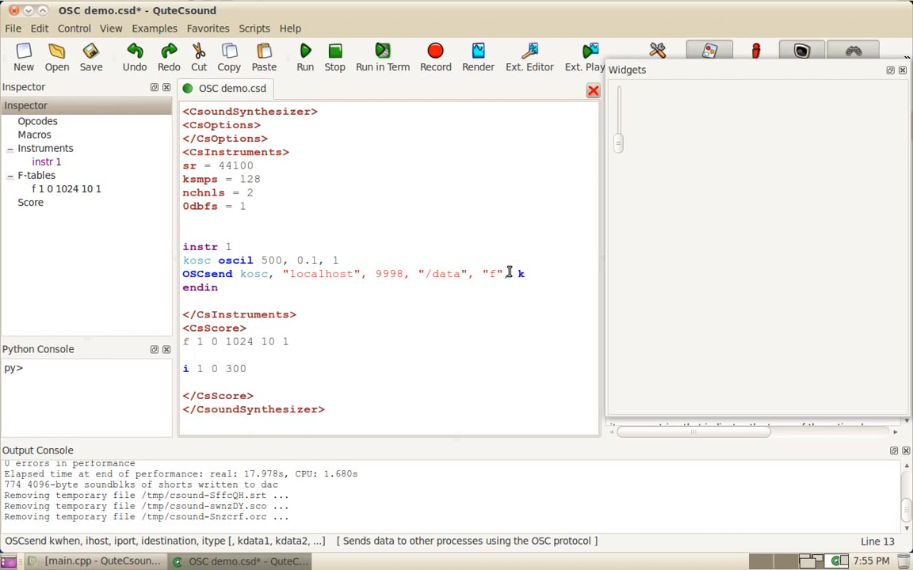
text(osc)
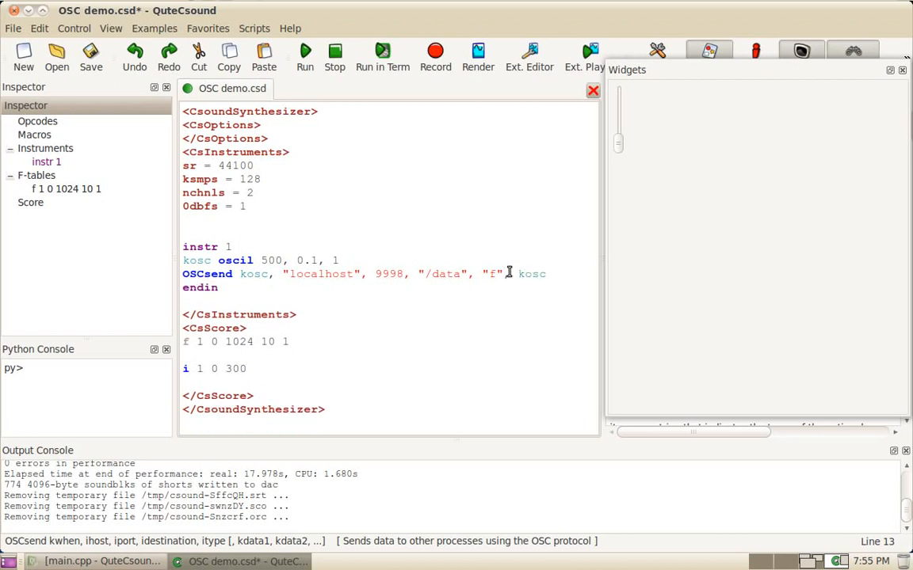
click(304, 56)
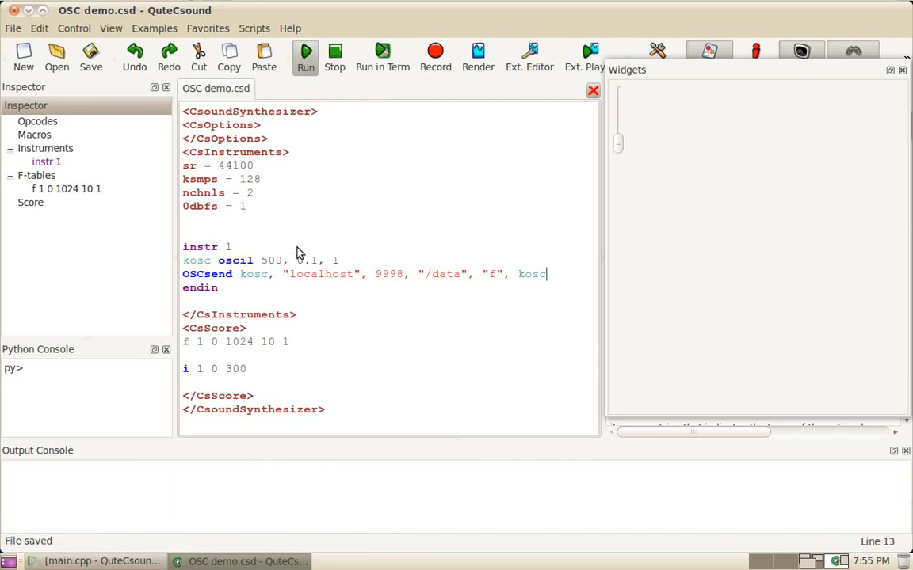
Step: Start the performance and watch the output report instr 1 allocated
click(305, 57)
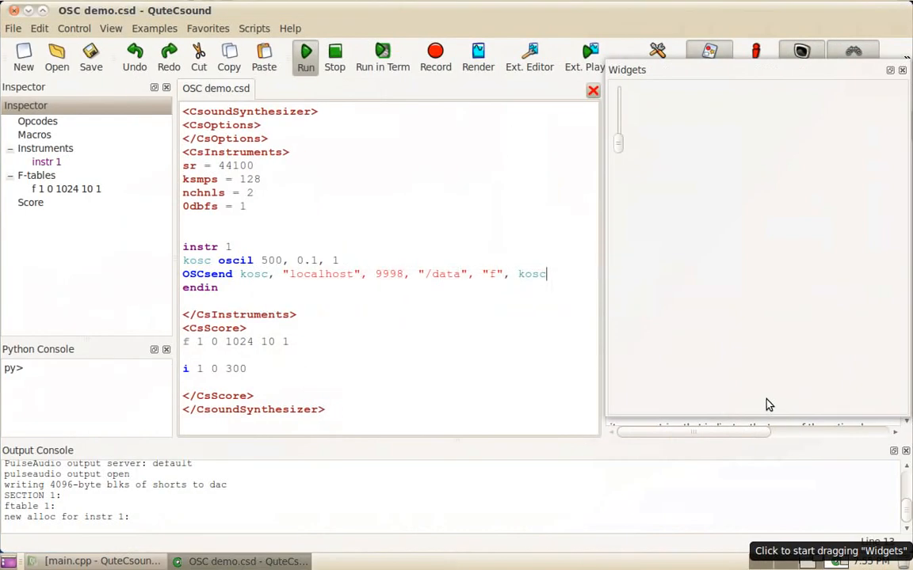
Step: Load the OpenSoundControl example from the Realtime Interaction examples into a new tab
click(156, 28)
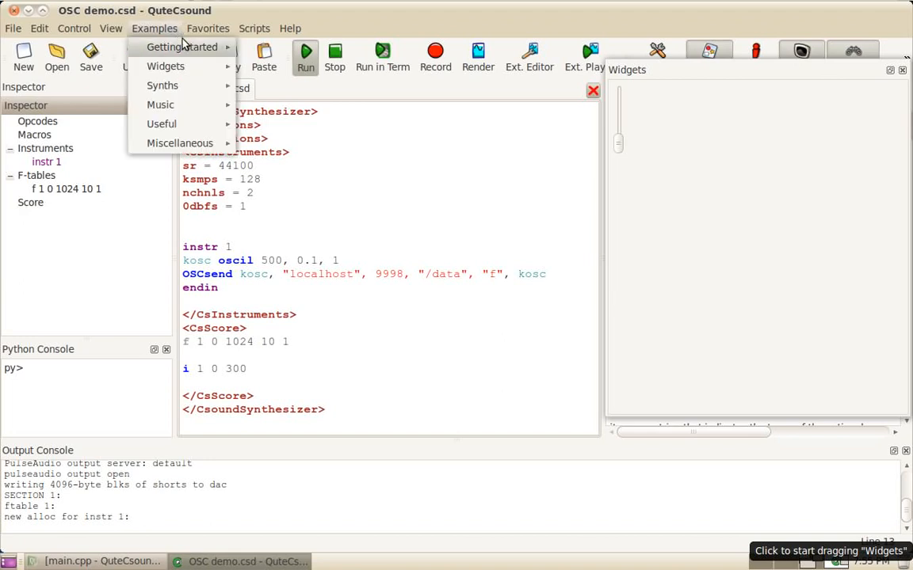
mouse_move(300, 66)
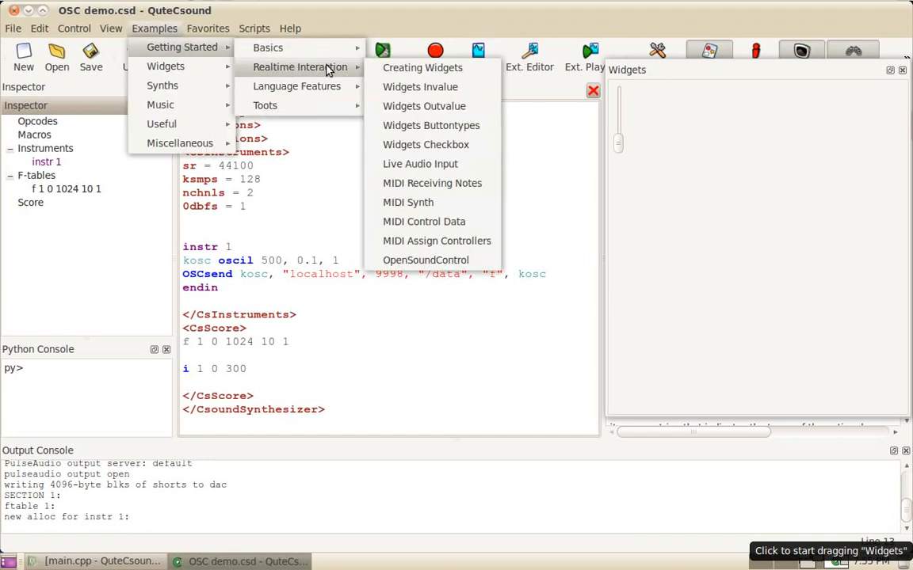
click(425, 260)
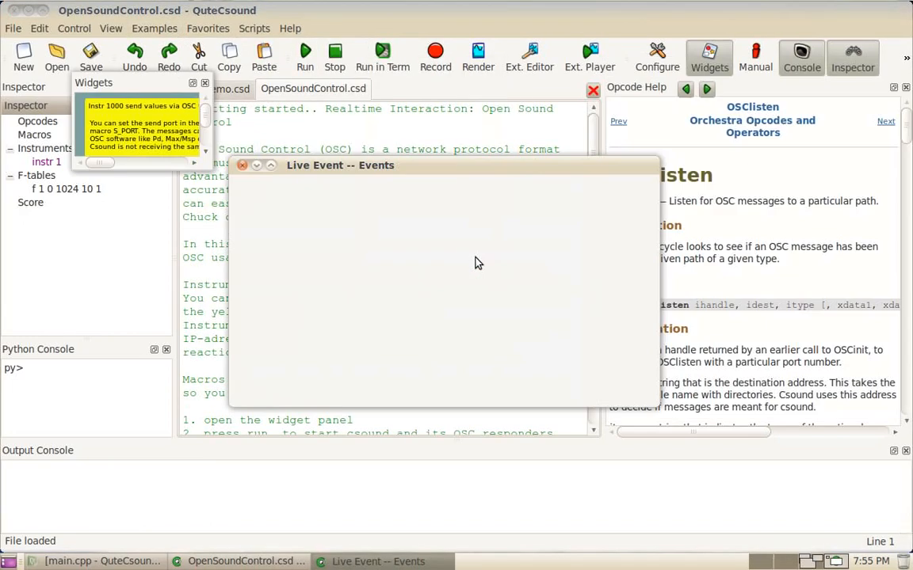